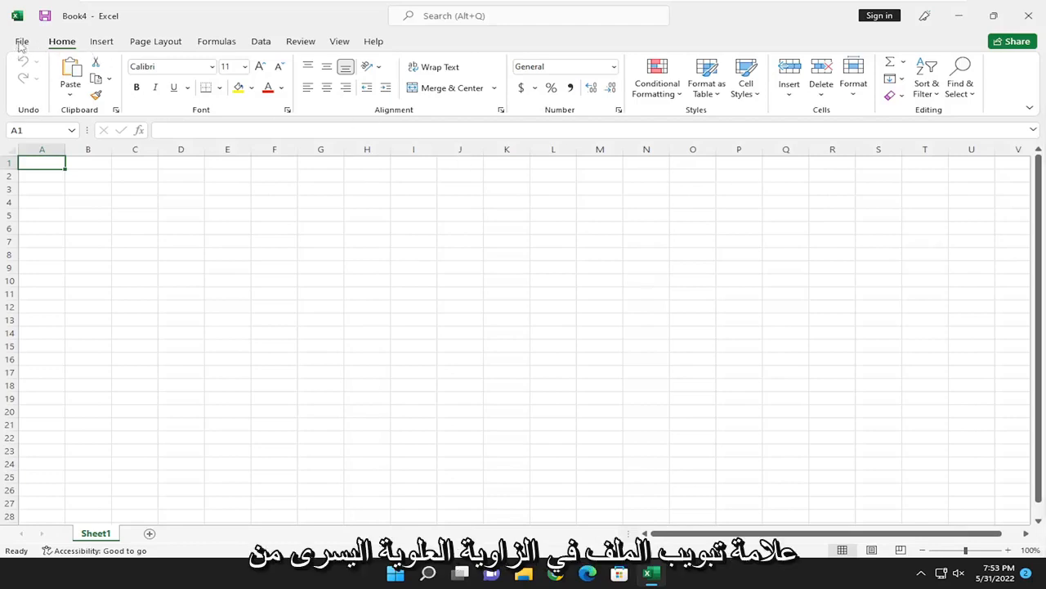
Show Book4's Info page listing the workbook's protection status
click(22, 41)
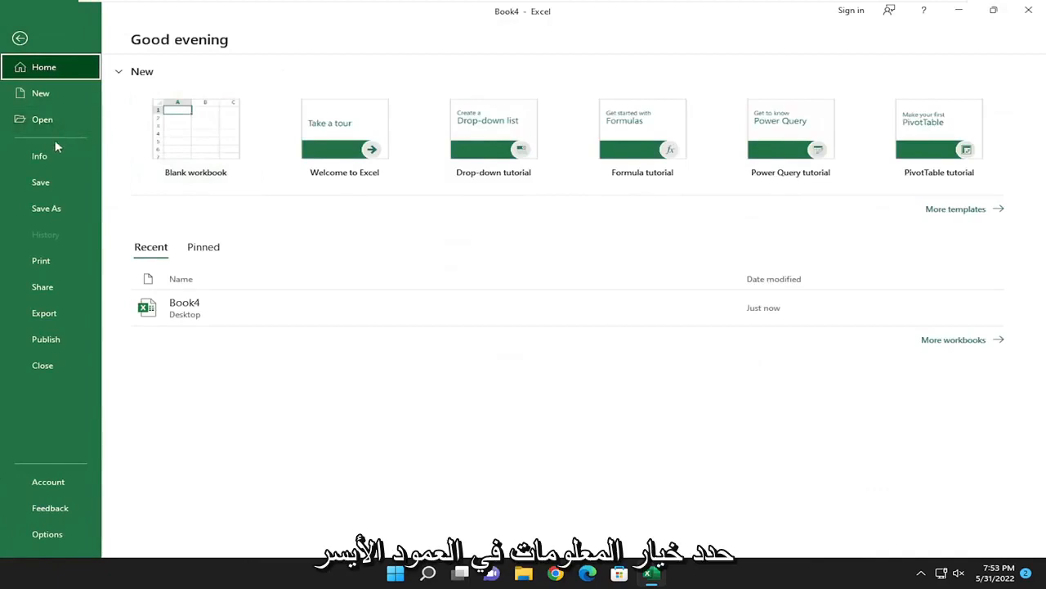
click(39, 156)
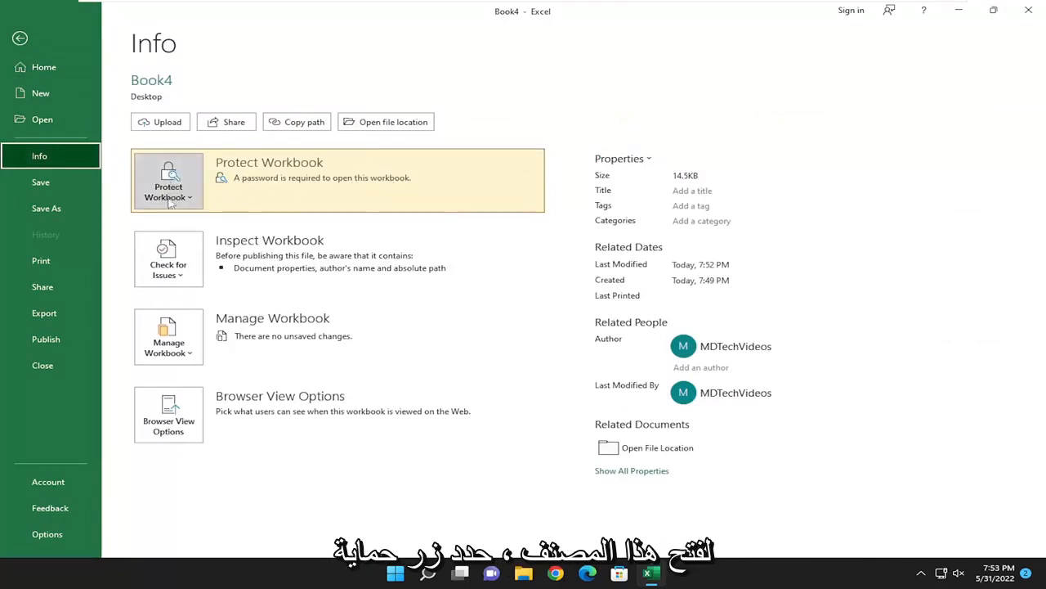
Clear Book4's Encrypt with Password entry under Protect Workbook, then close the workbook
click(169, 181)
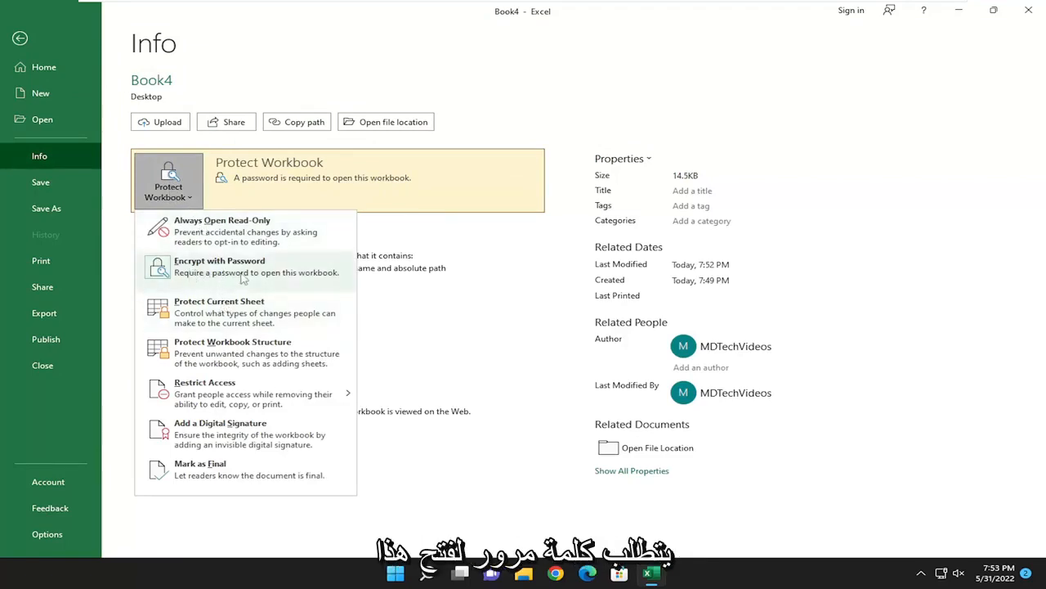
click(220, 266)
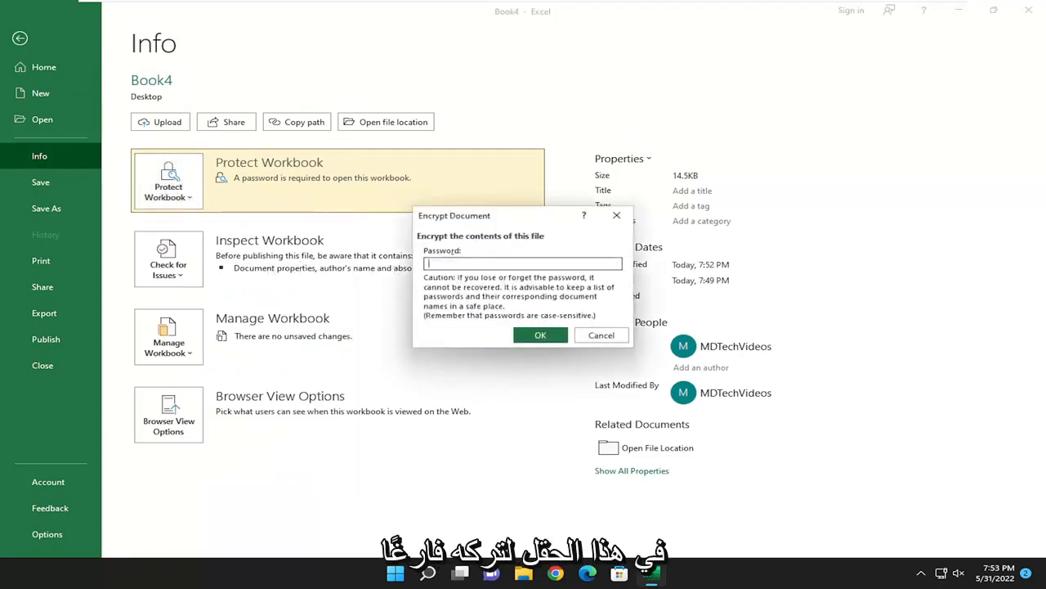
click(601, 334)
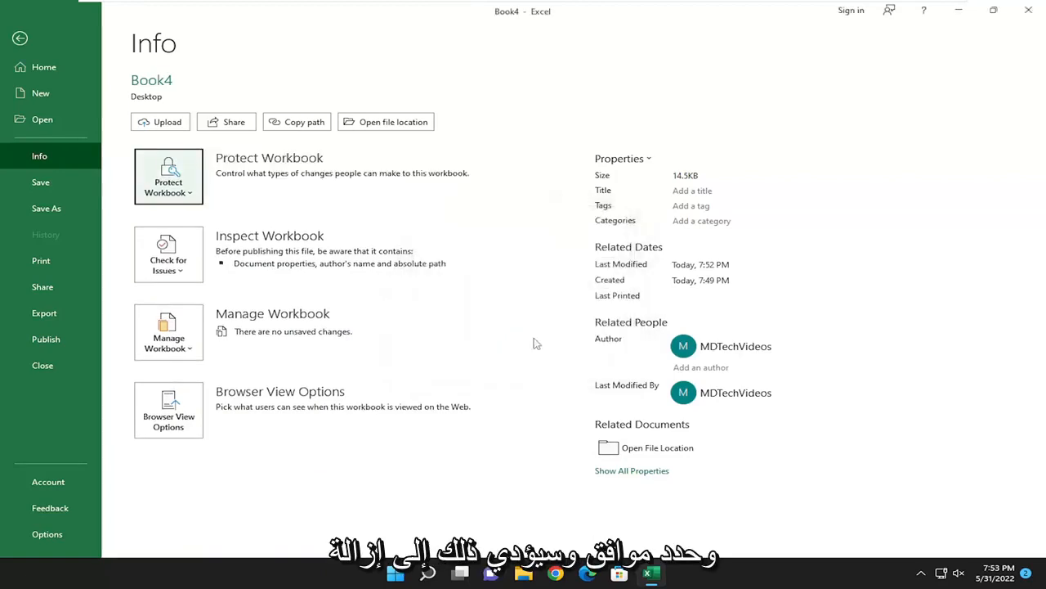
mouse_move(260, 221)
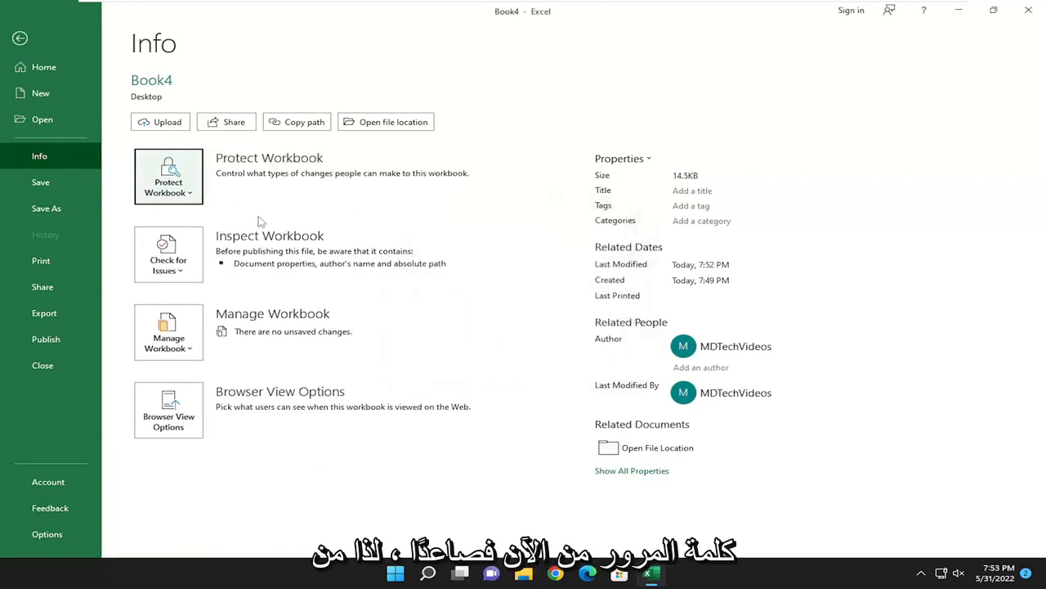
click(20, 37)
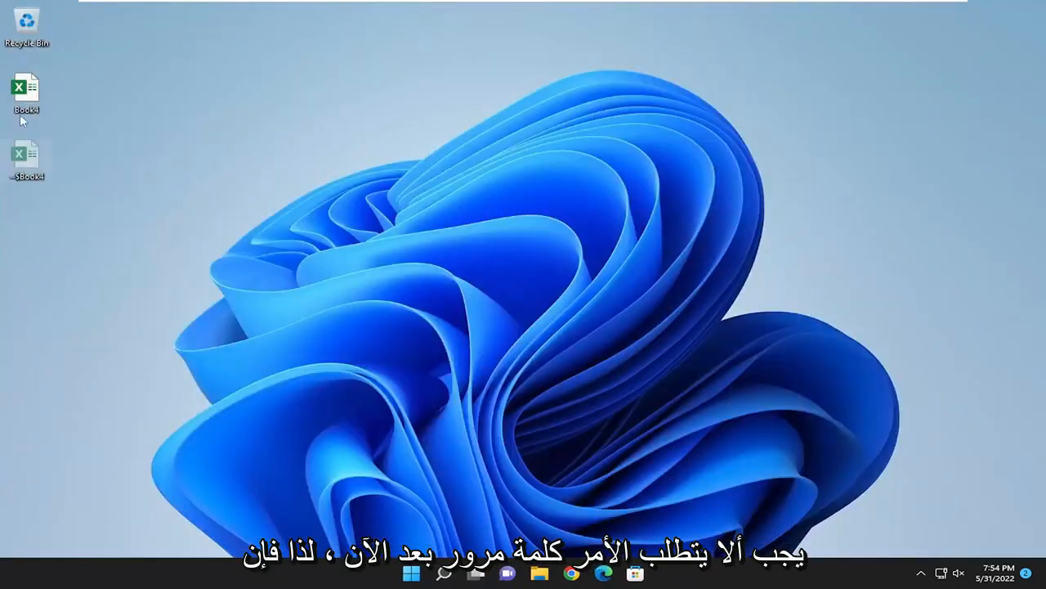
Reopen Book4 from the desktop; it loads its blank sheet with no password prompt
double_click(27, 88)
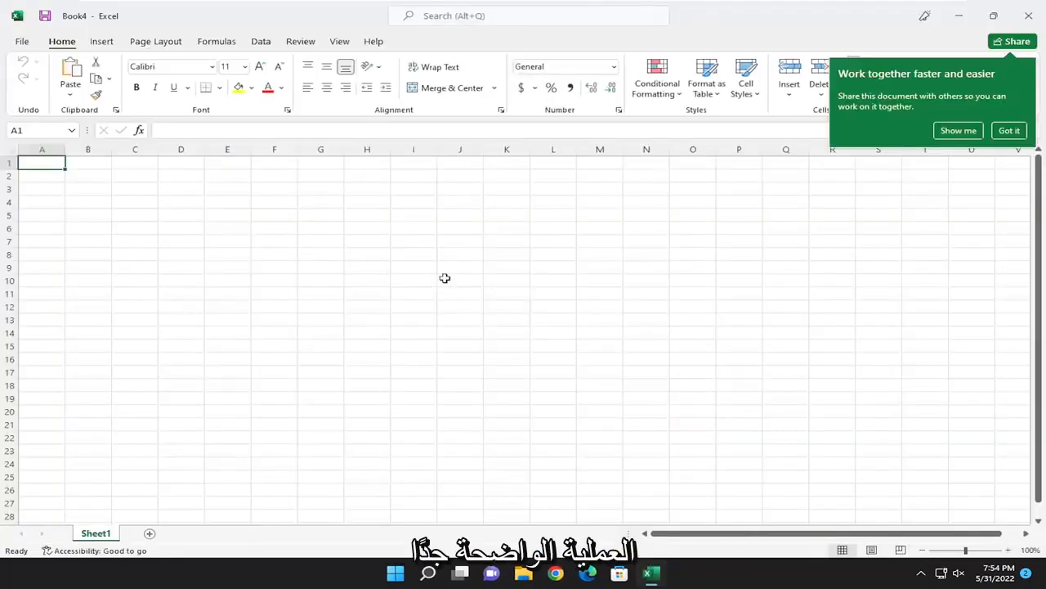